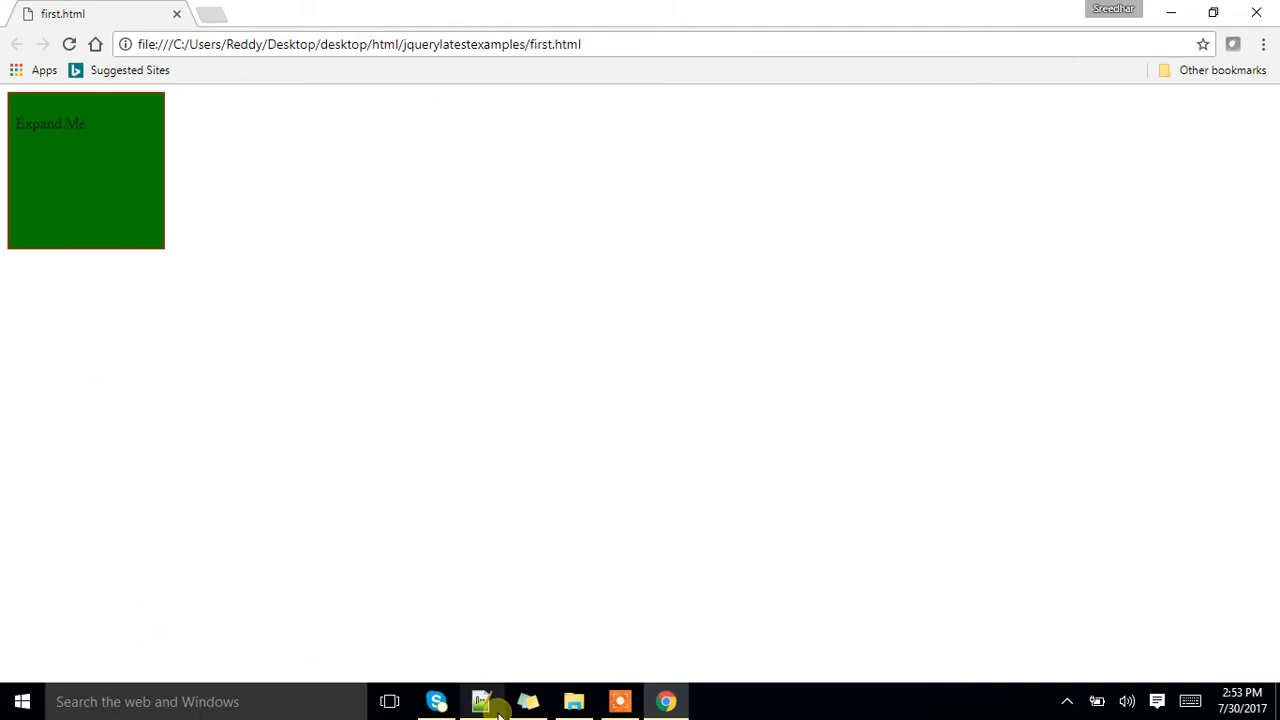
- Change the box's background-color from green to yellow in first.html's style rules
{"action": "left_click", "coordinate": [481, 701]}
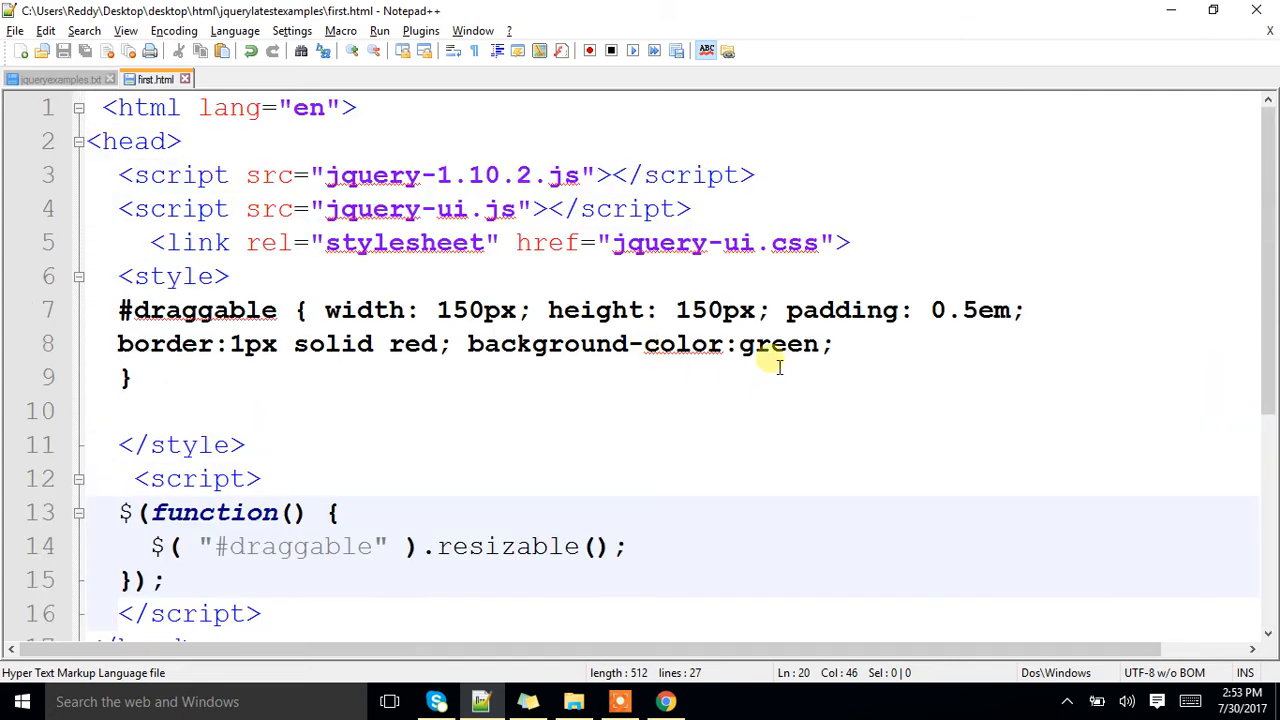
{"action": "type", "text": "yellow"}
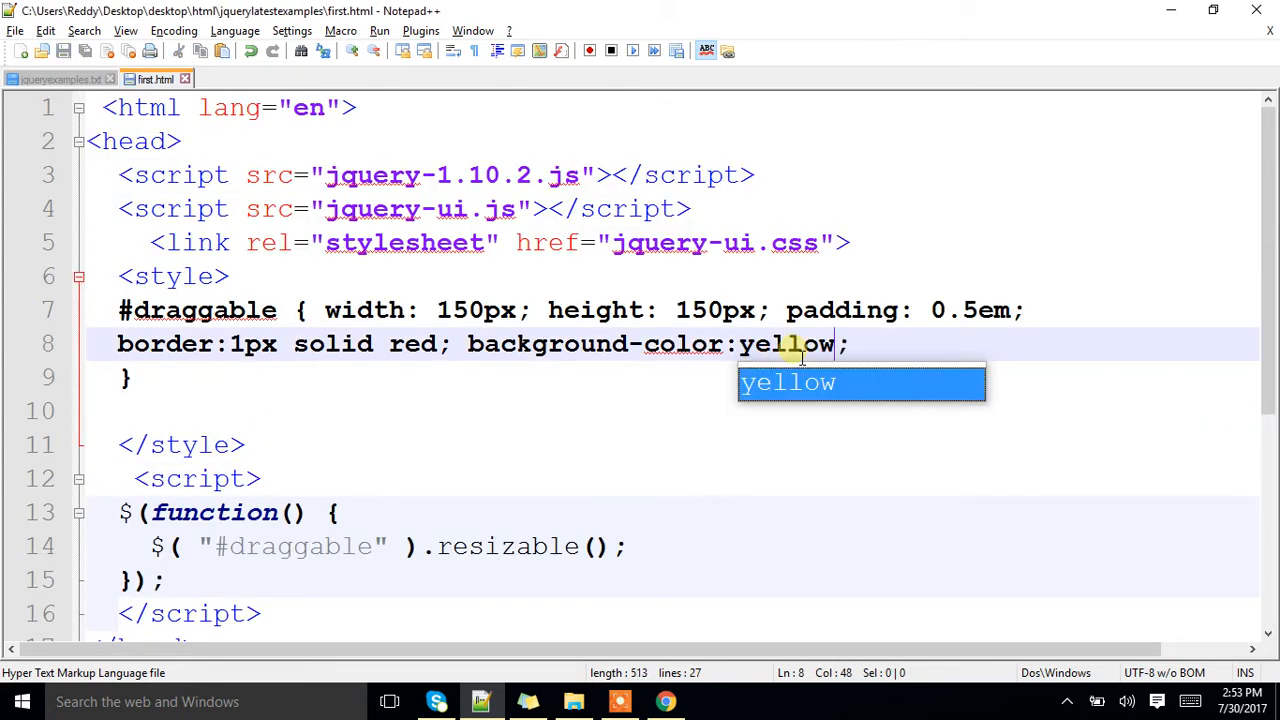
{"action": "left_click", "coordinate": [665, 701]}
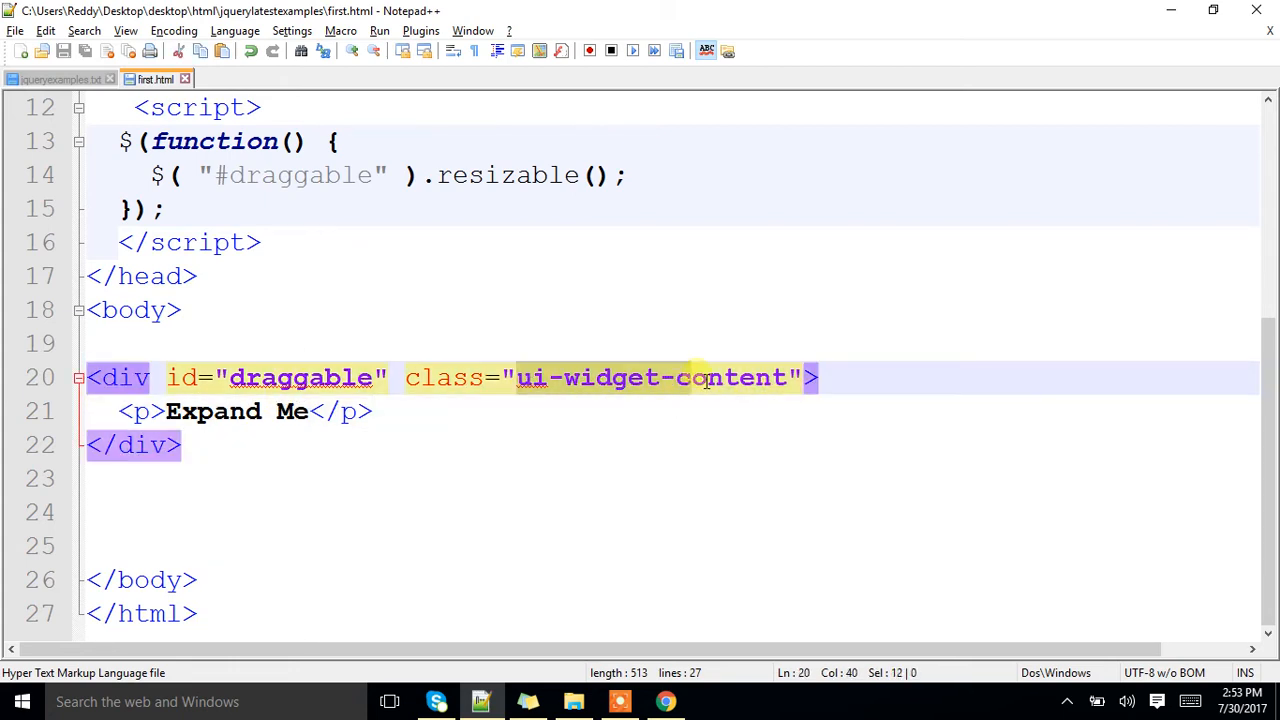
- Align the jquery-ui.css link on line 5 with the script includes above
{"action": "scroll", "scroll_direction": "up", "scroll_amount": 3}
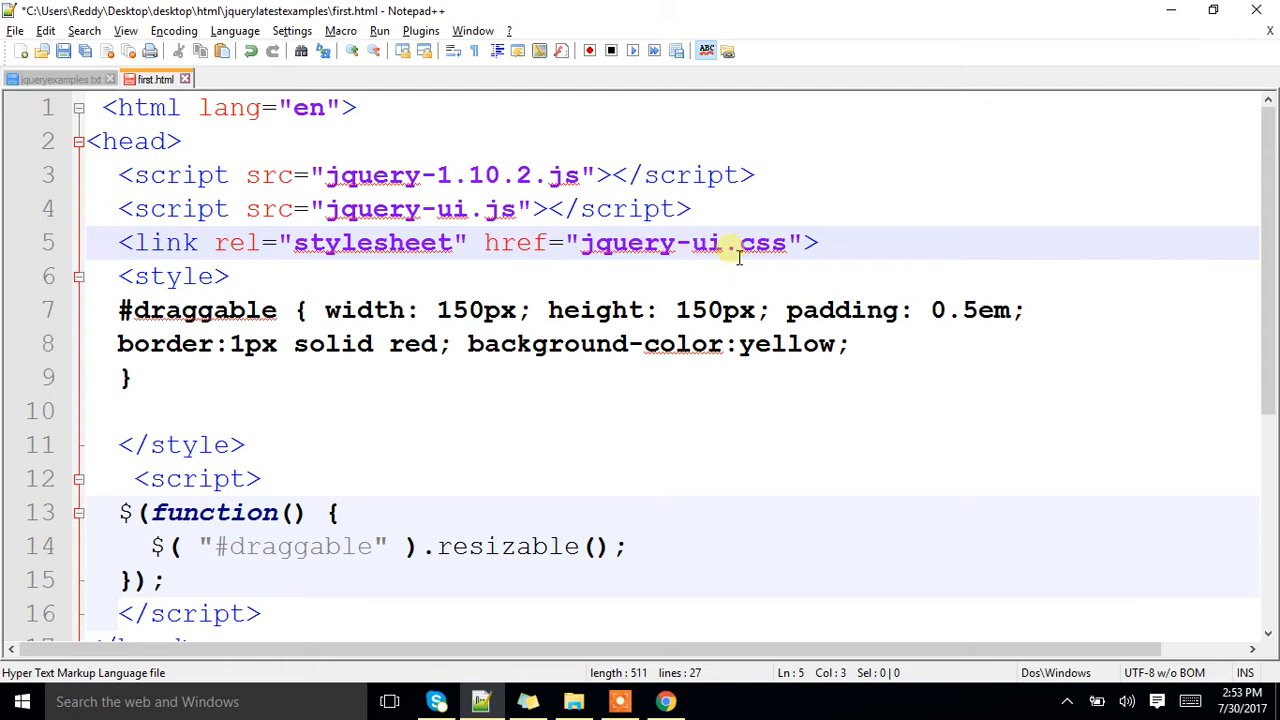
{"action": "mouse_move", "coordinate": [550, 263]}
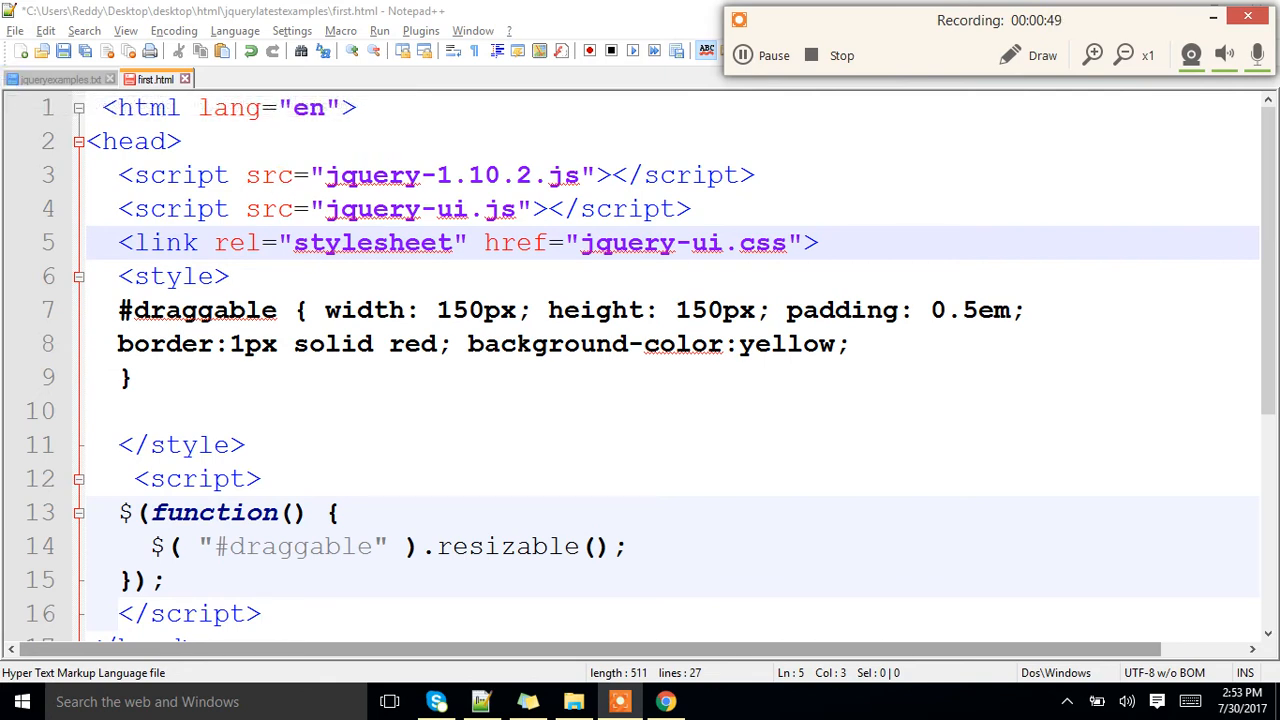
{"action": "left_click", "coordinate": [818, 242]}
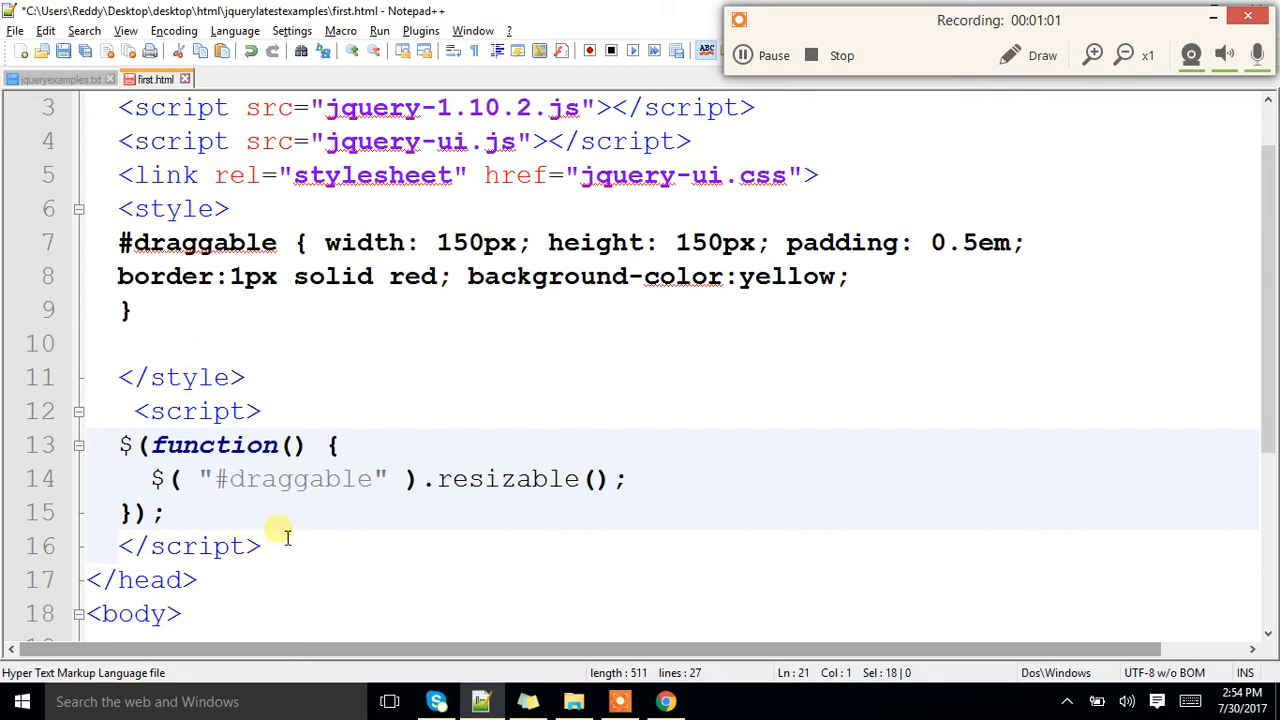
{"action": "scroll", "scroll_direction": "down", "scroll_amount": 3}
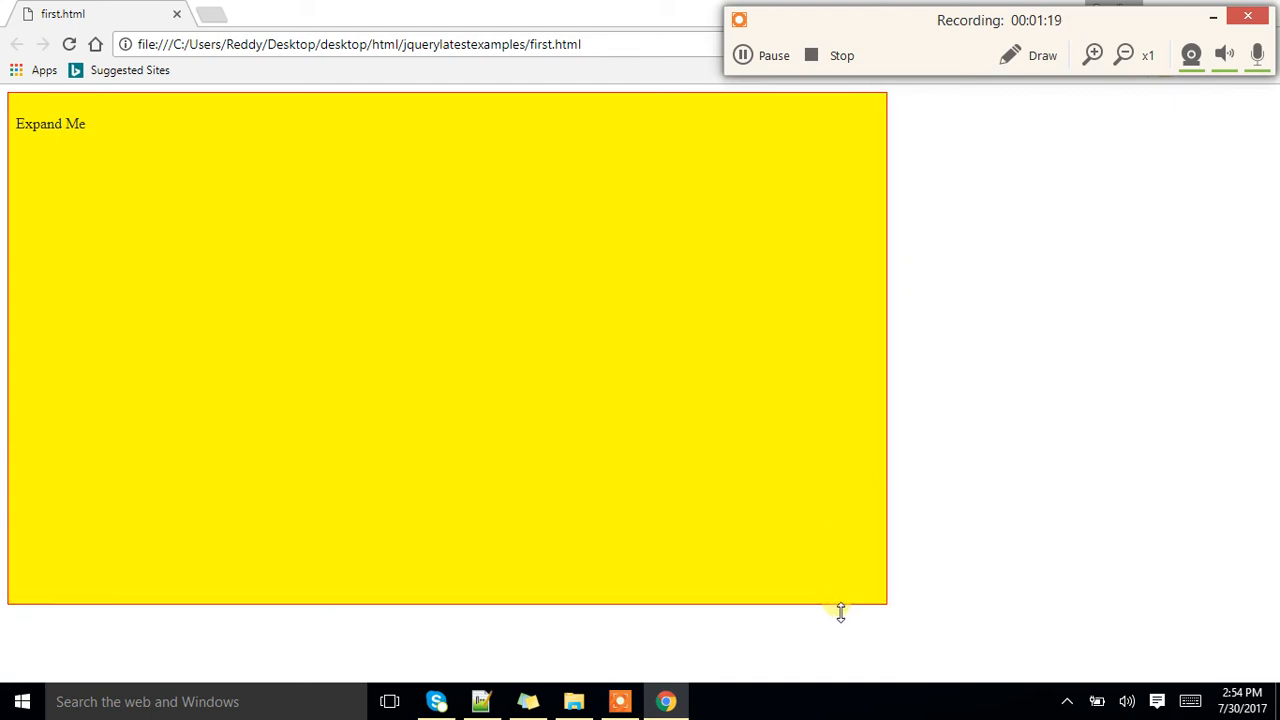
- Reload first.html in Chrome to show the updated yellow Expand Me box
{"action": "left_click", "coordinate": [69, 44]}
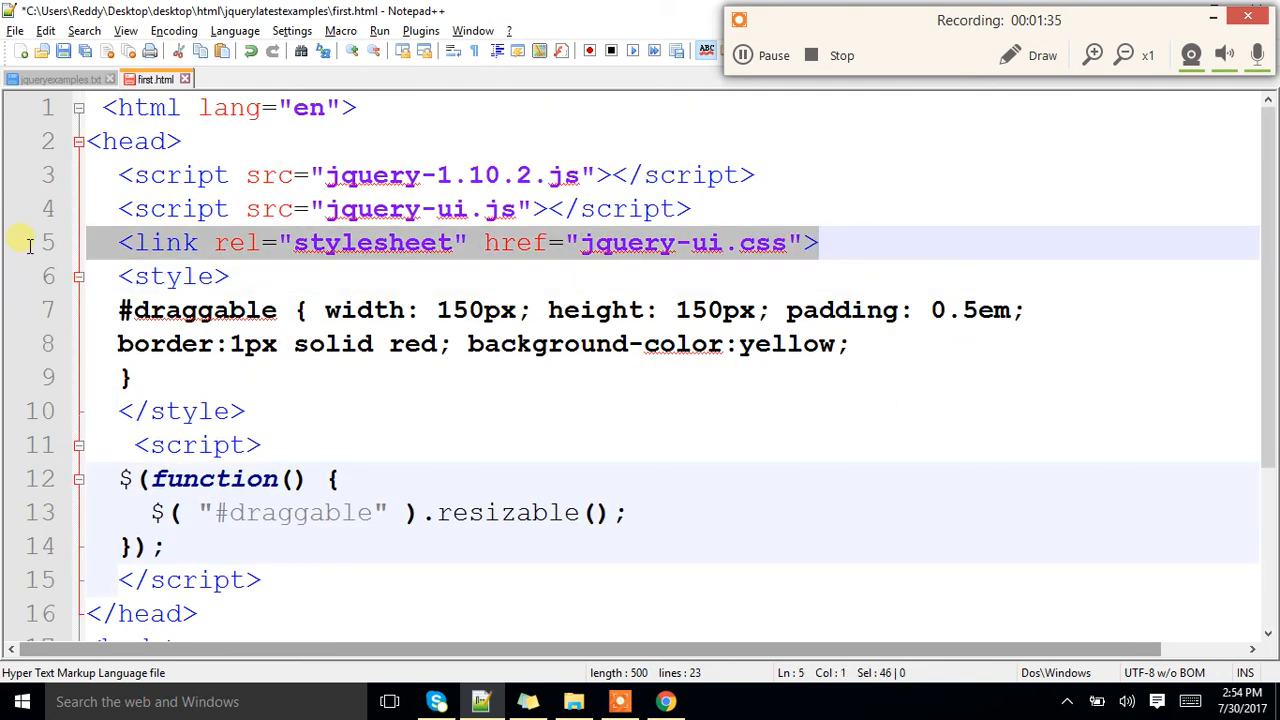
- Review first.html, check the page in Chrome, then return to Notepad++
{"action": "scroll", "scroll_direction": "down", "scroll_amount": 3}
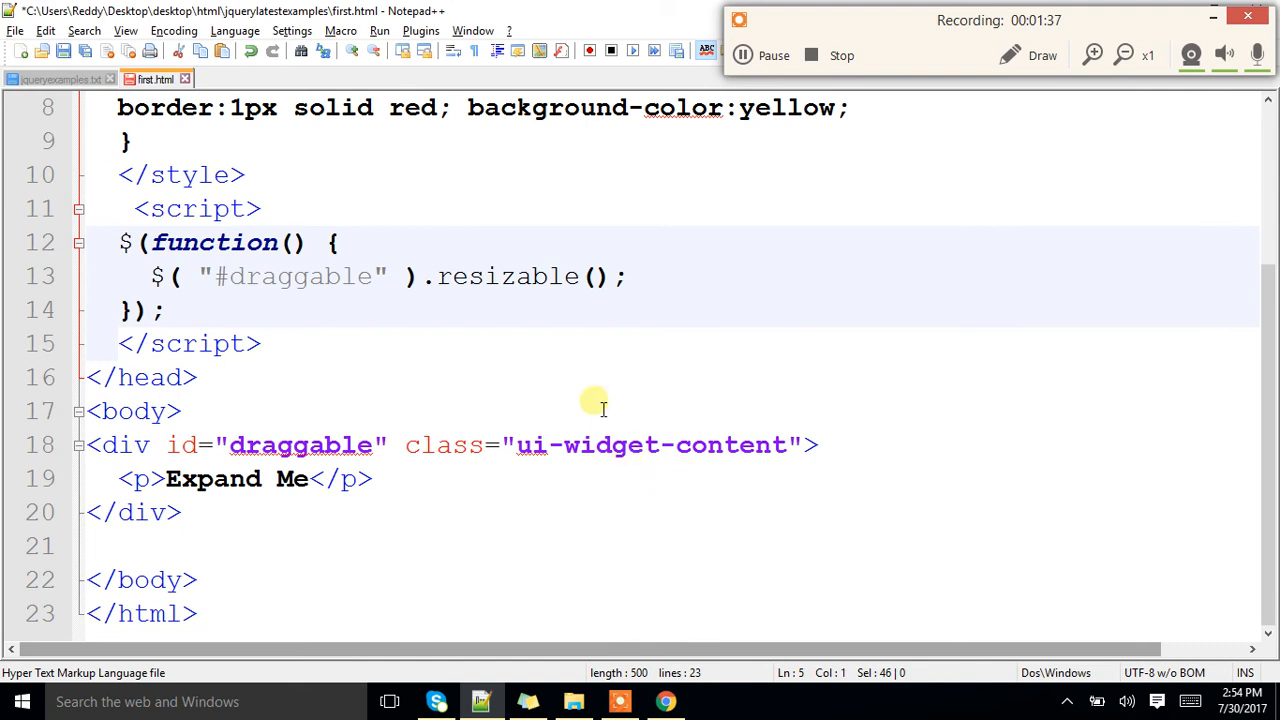
{"action": "key", "text": "alt+tab"}
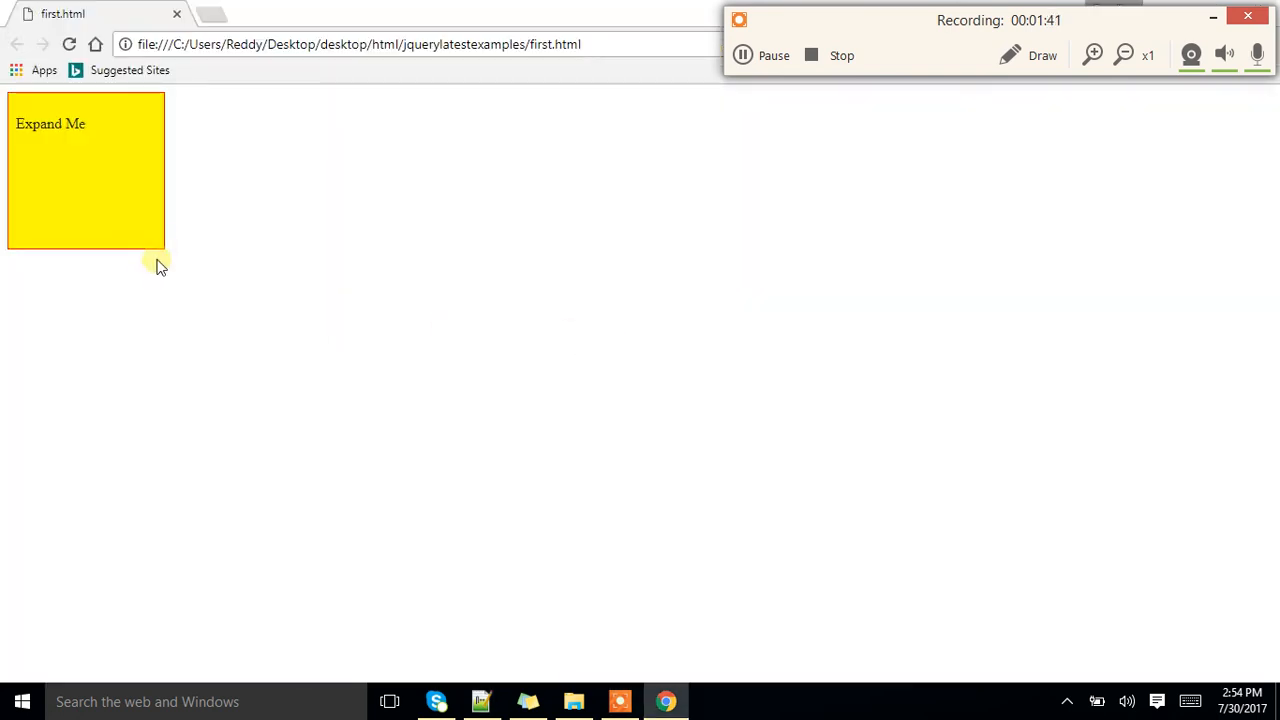
{"action": "mouse_move", "coordinate": [127, 297]}
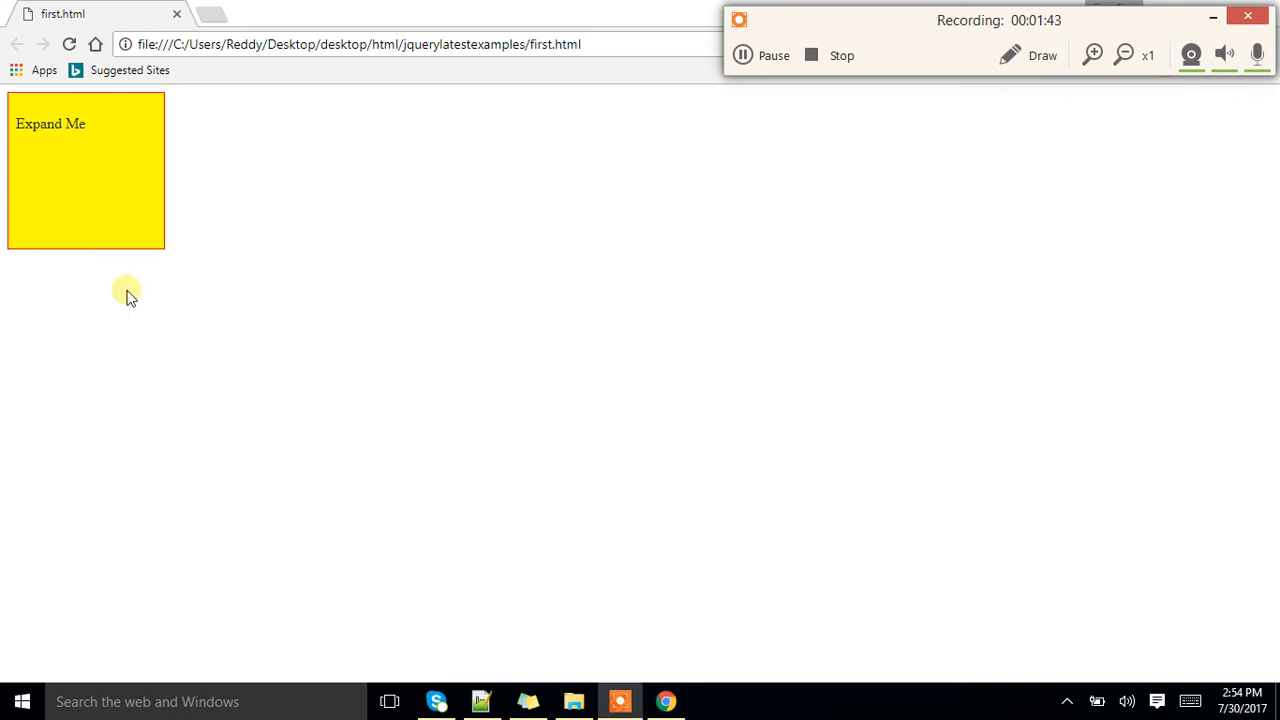
{"action": "left_click", "coordinate": [481, 700]}
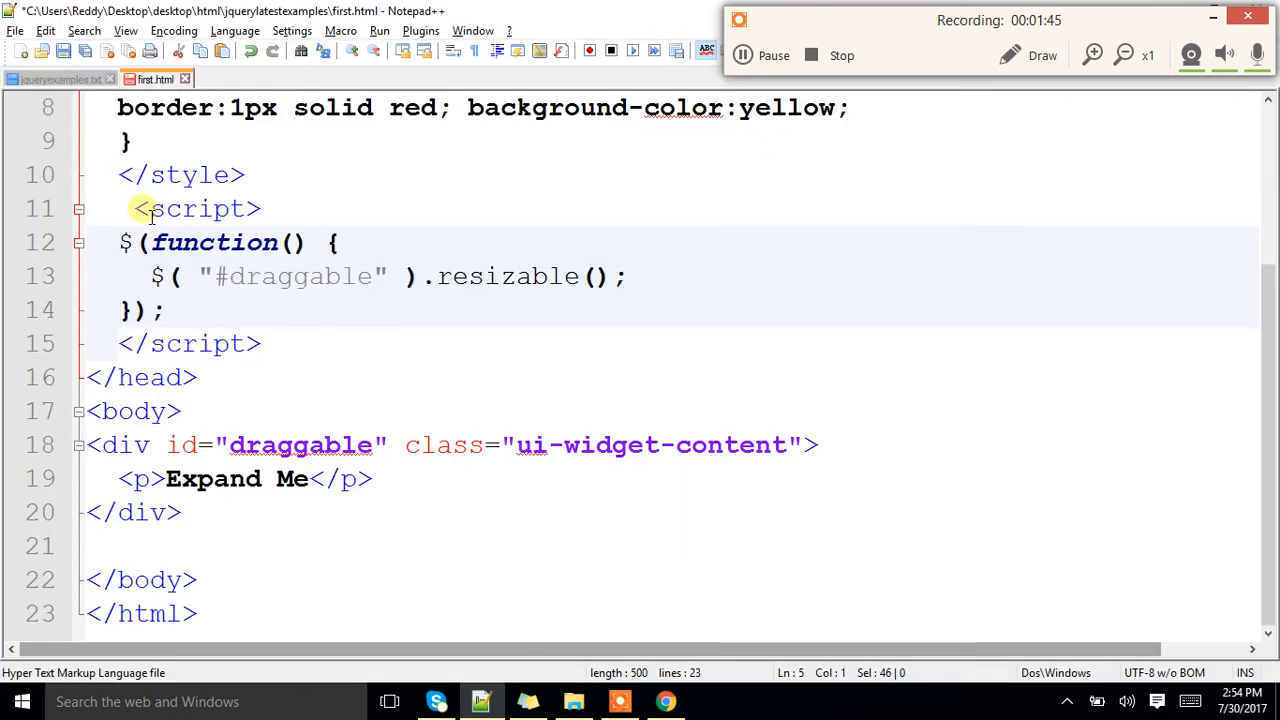